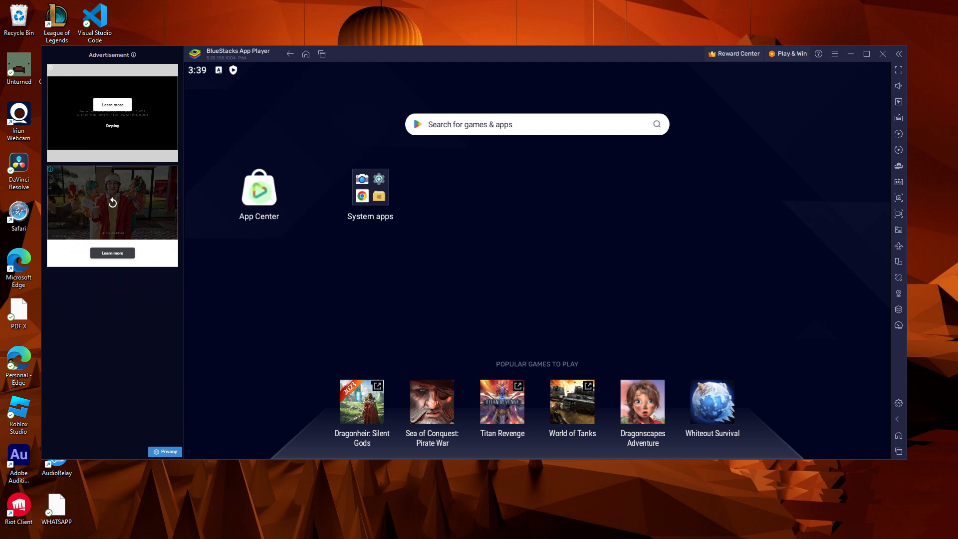
text(candy crush)
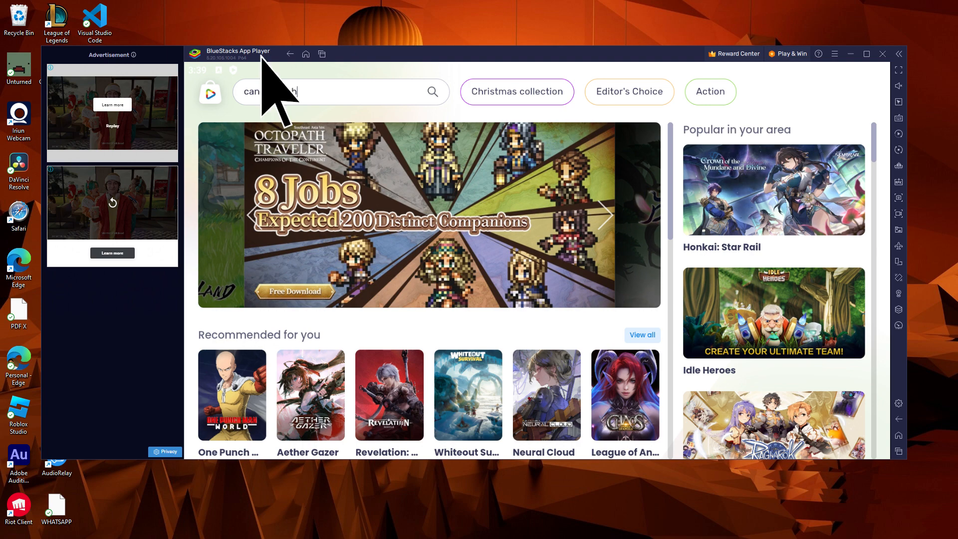
text(candy crush)
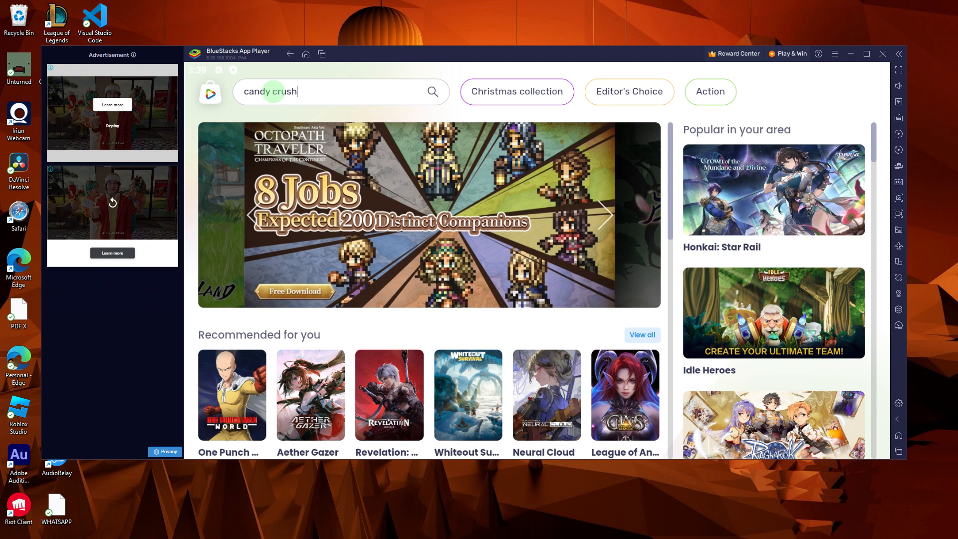